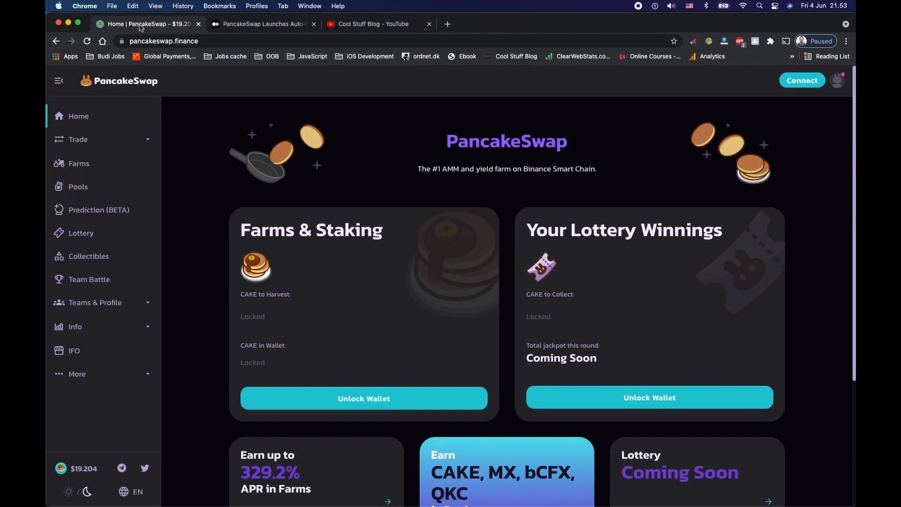
{"action": "mouse_move", "coordinate": [64, 135]}
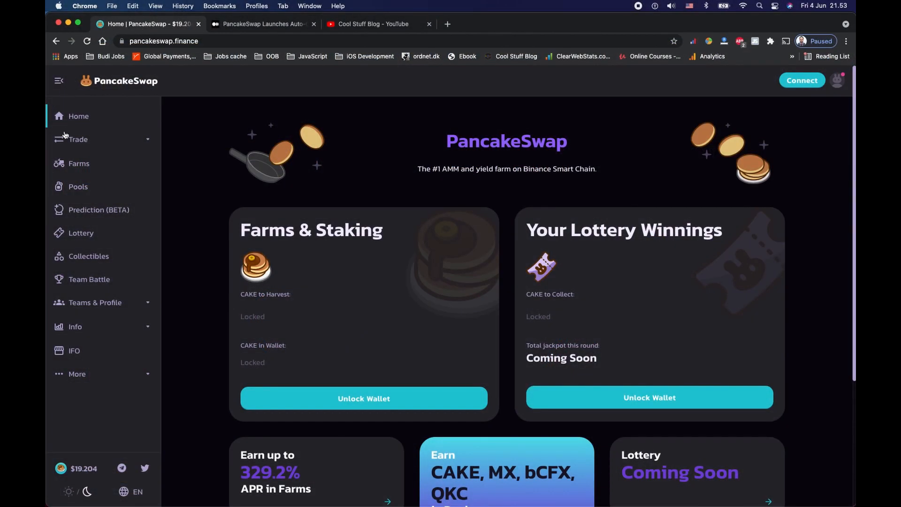
Step: Review the token balances and load pancakeswap.finance/farms in the built-in browser with the wallet connected
{"action": "left_click", "coordinate": [79, 163]}
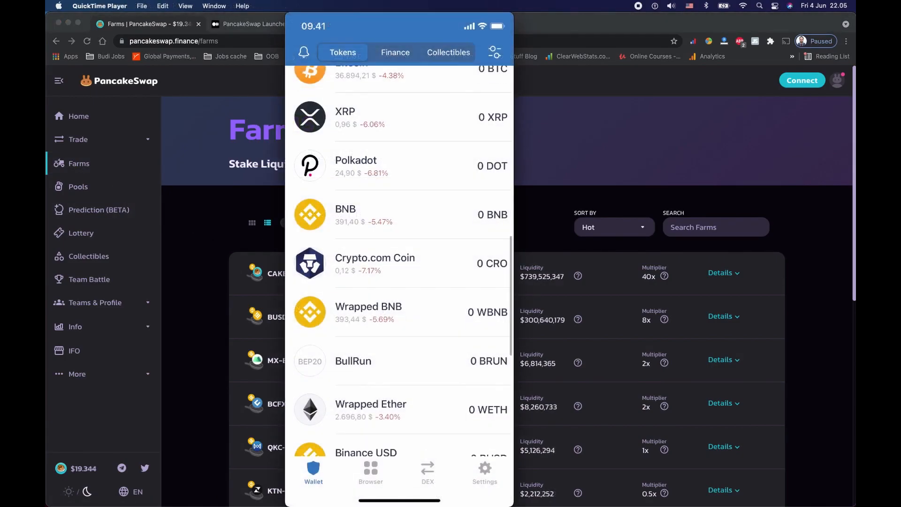
{"action": "scroll", "scroll_direction": "down", "scroll_amount": 3}
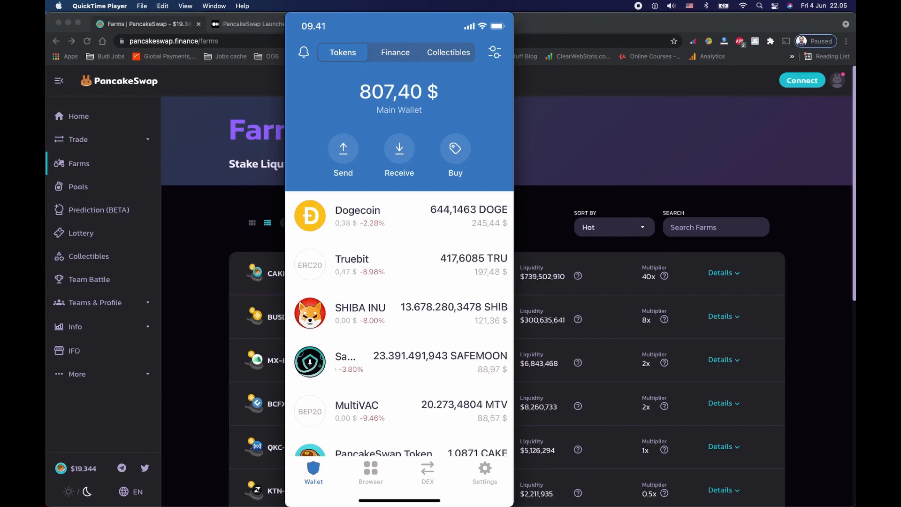
{"action": "scroll", "scroll_direction": "down", "scroll_amount": 3}
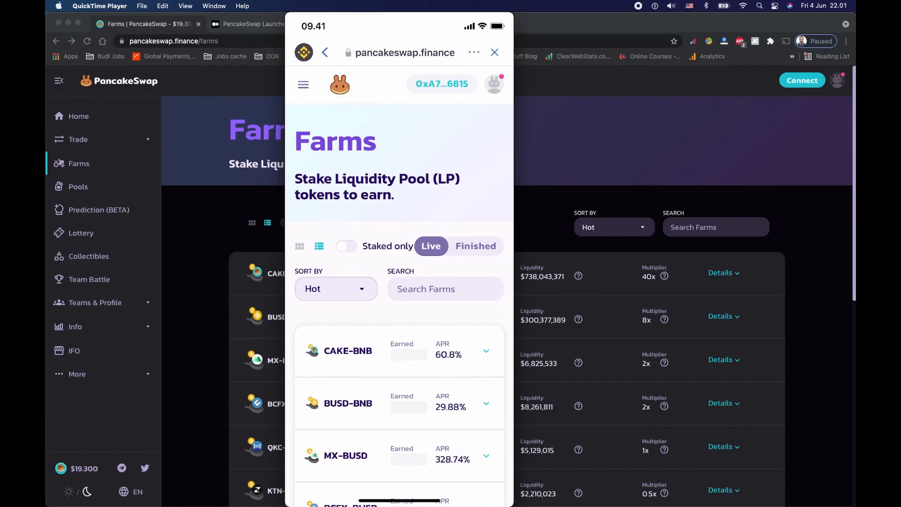
Step: Expand the CAKE-BNB farm and start unstaking its staked LP tokens, filling the maximum 2.697604
{"action": "left_click", "coordinate": [485, 350]}
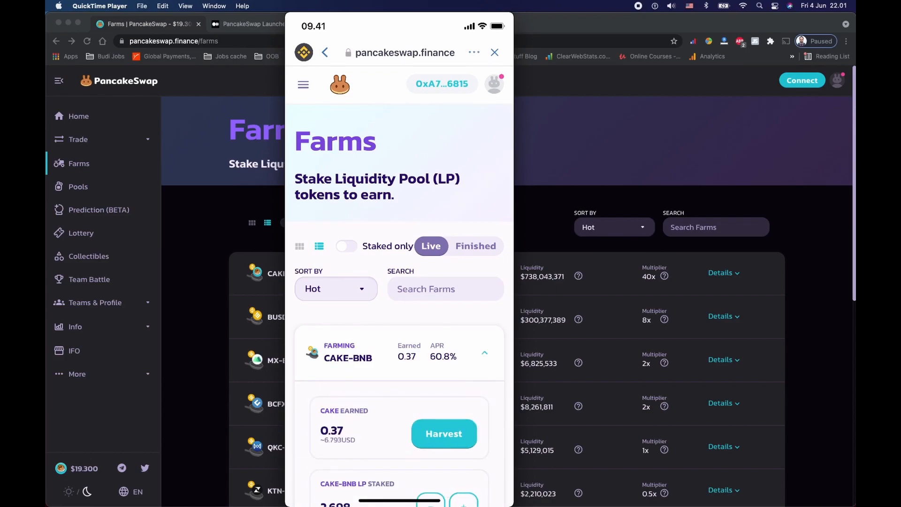
{"action": "scroll", "scroll_direction": "down", "scroll_amount": 3}
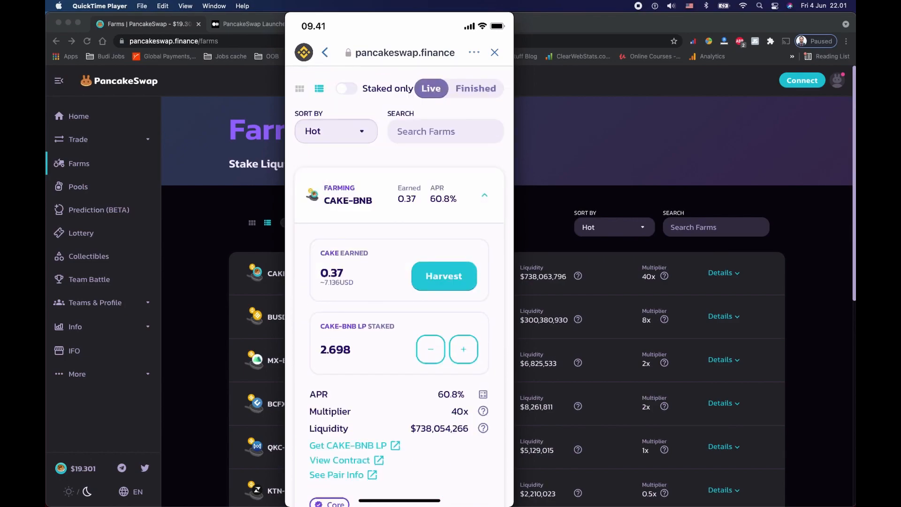
{"action": "left_click", "coordinate": [429, 349]}
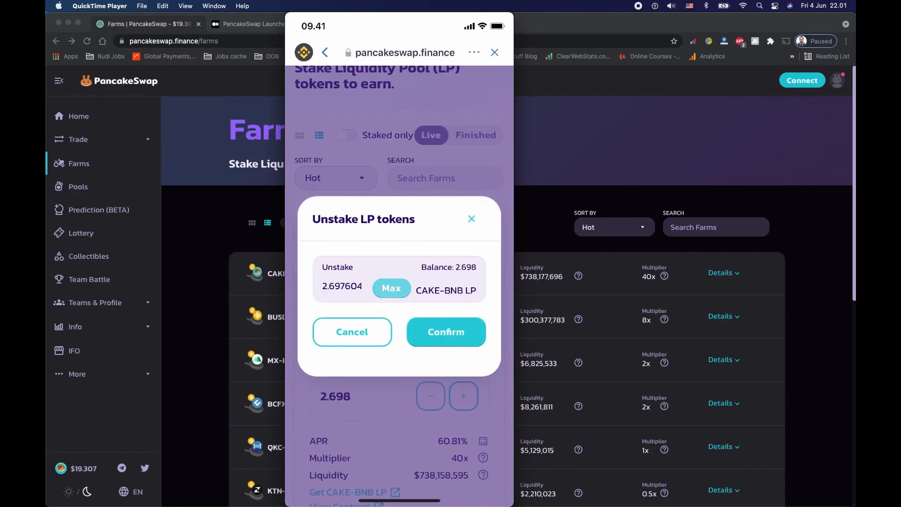
Step: Confirm and send the full LP unstake, then view the CAKE/BNB position of 2.697 LP tokens under Your liquidity
{"action": "left_click", "coordinate": [445, 331]}
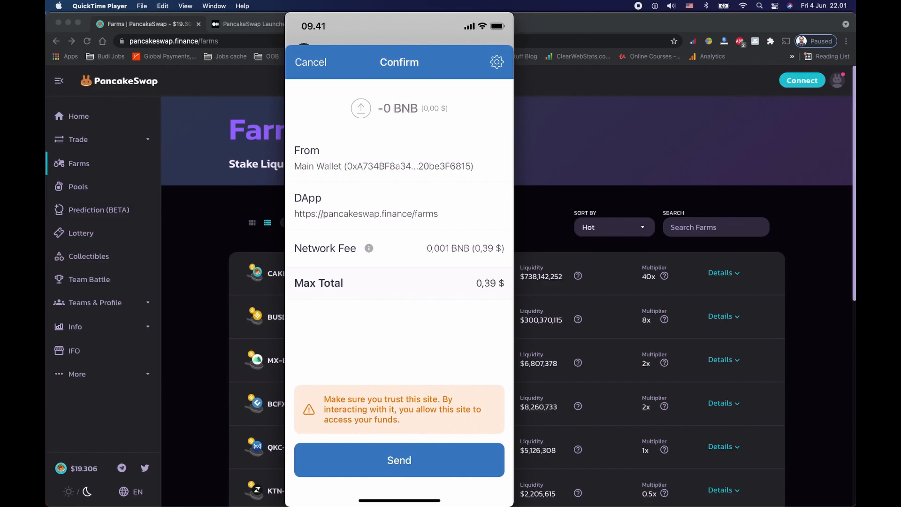
{"action": "left_click", "coordinate": [398, 460]}
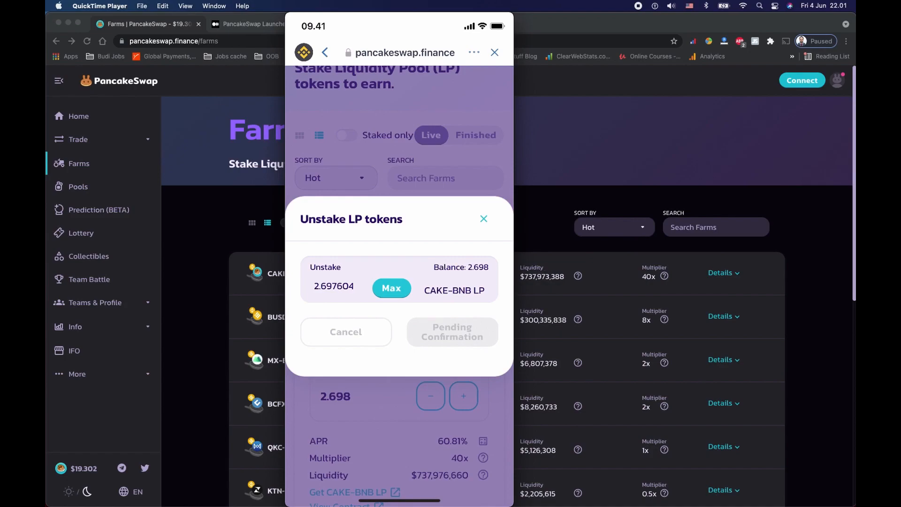
{"action": "left_click", "coordinate": [483, 218]}
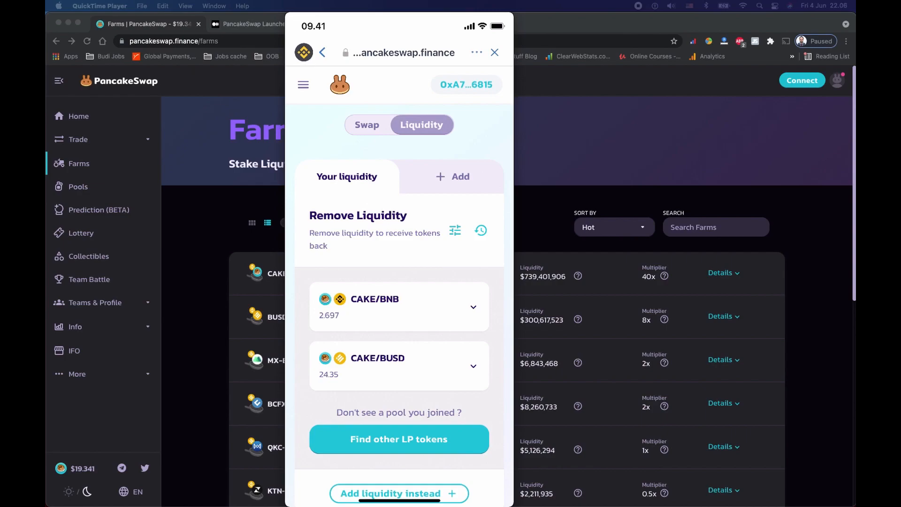
Step: Expand the CAKE/BNB position's pooled amounts and begin removing its liquidity
{"action": "scroll", "scroll_direction": "down", "scroll_amount": 3}
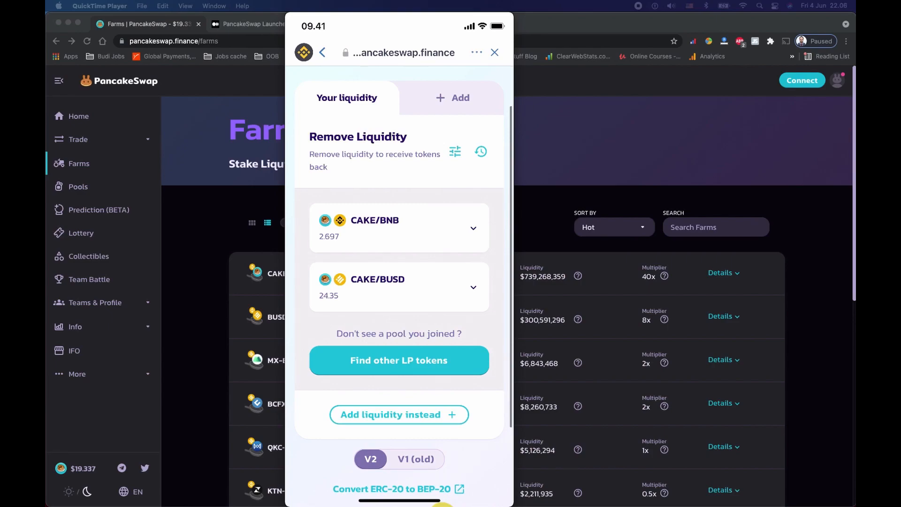
{"action": "left_click", "coordinate": [399, 227]}
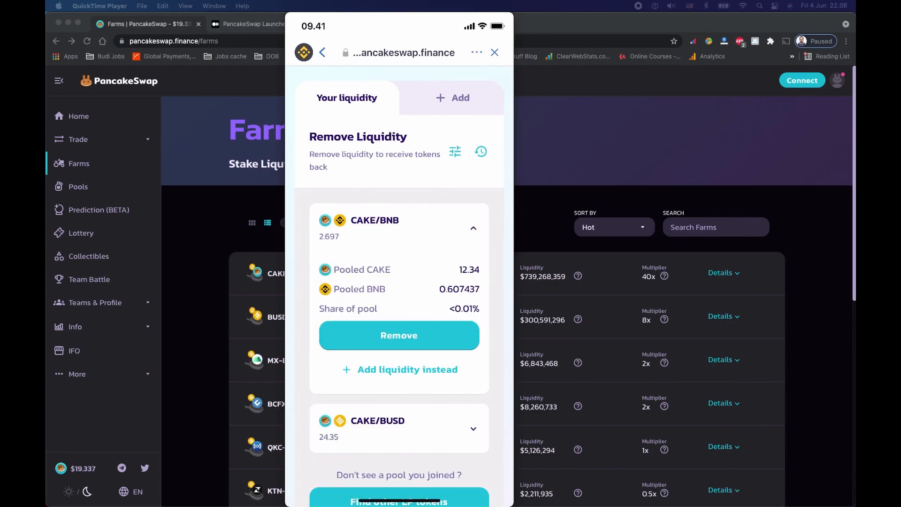
{"action": "left_click", "coordinate": [399, 335]}
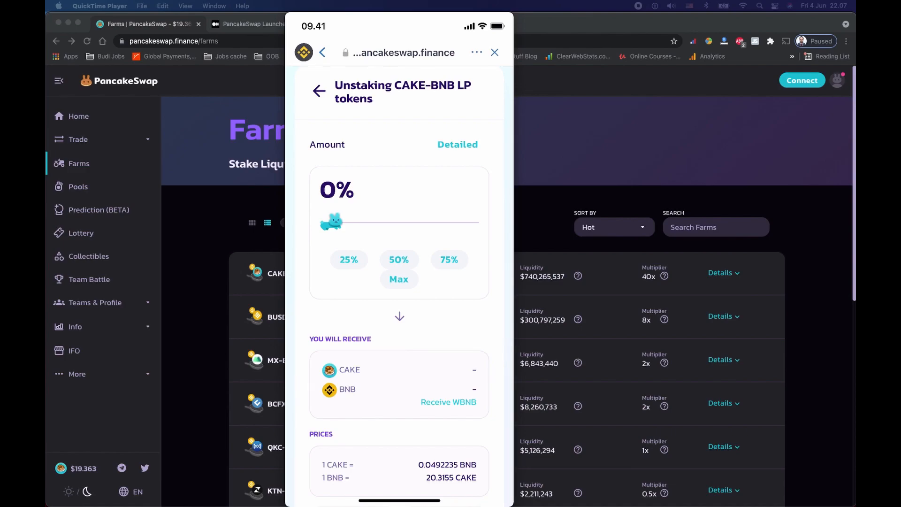
Step: Set the removal amount to 100% with Max and approve the LP tokens for removal
{"action": "left_click", "coordinate": [399, 278]}
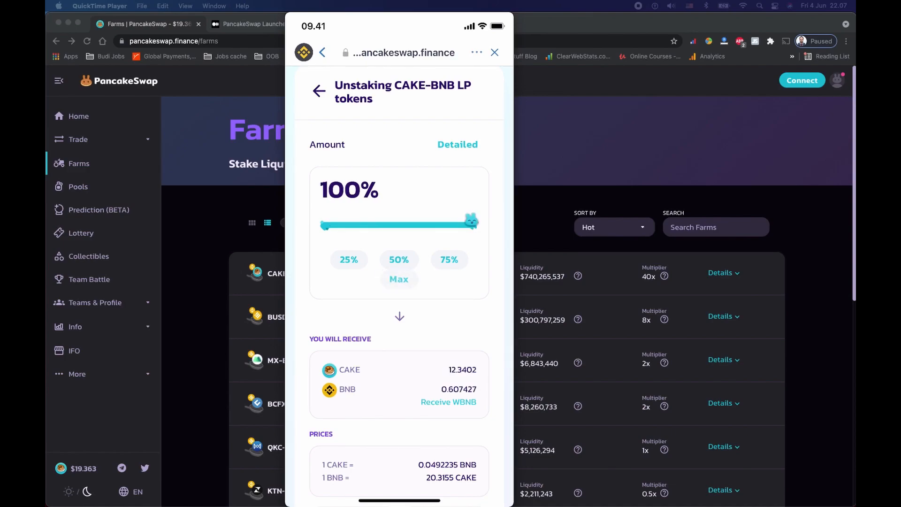
{"action": "scroll", "scroll_direction": "down", "scroll_amount": 3}
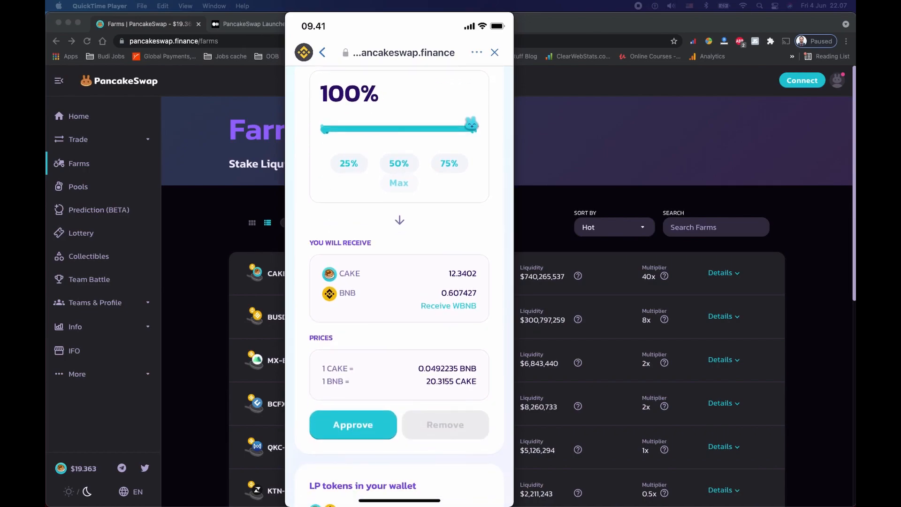
{"action": "left_click", "coordinate": [353, 424]}
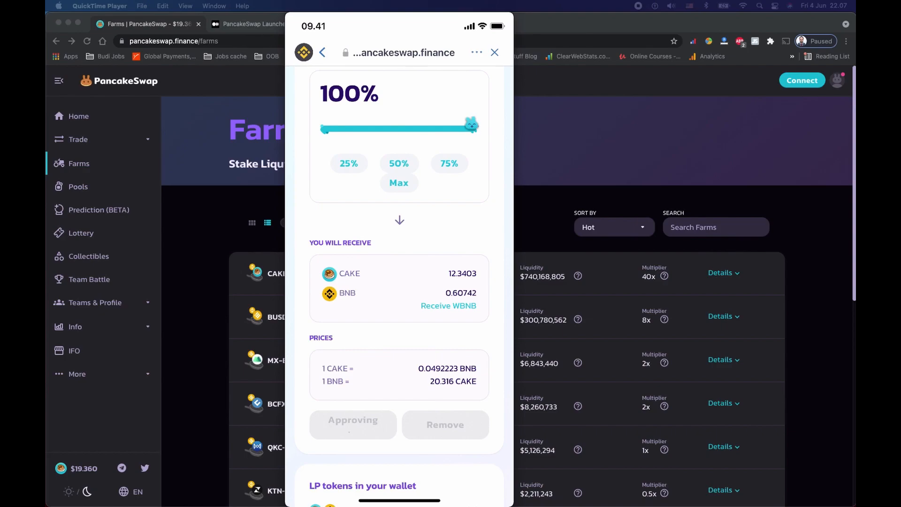
Step: Remove the liquidity, confirm it and send the transaction from Trust Wallet
{"action": "left_click", "coordinate": [444, 425]}
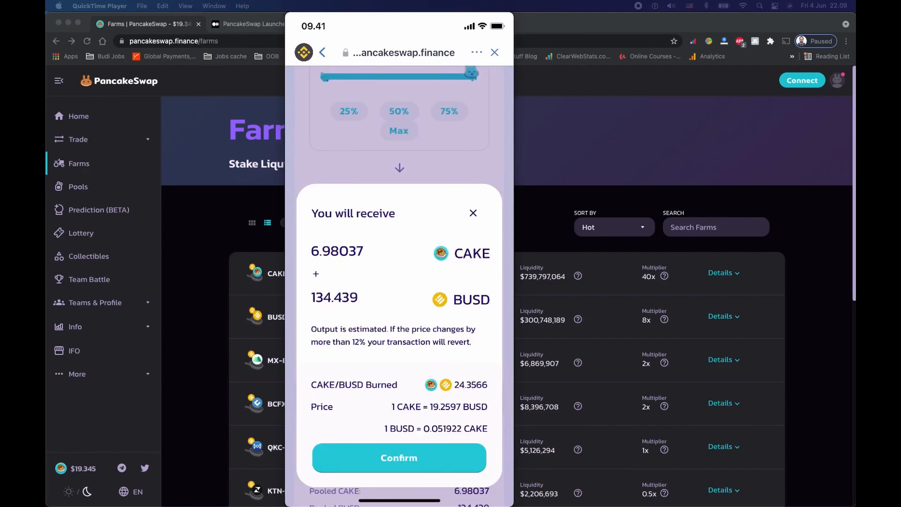
{"action": "left_click", "coordinate": [399, 457]}
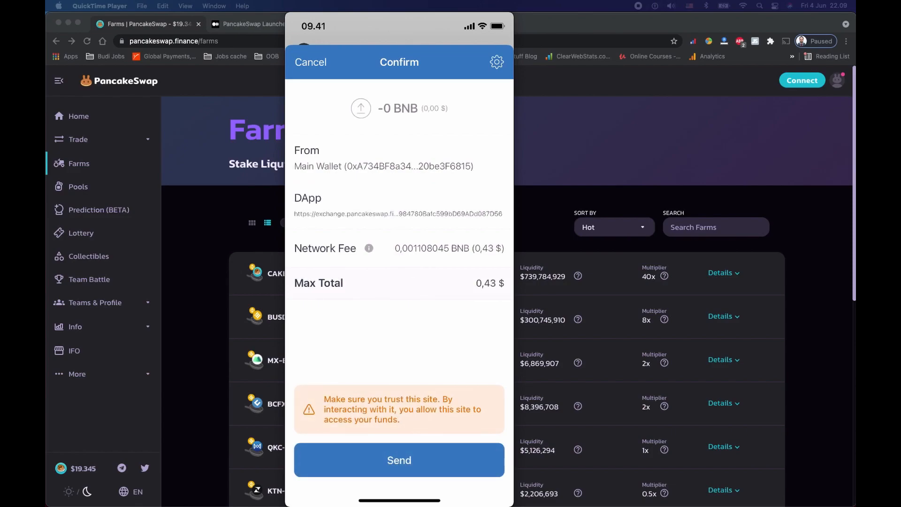
{"action": "left_click", "coordinate": [311, 62]}
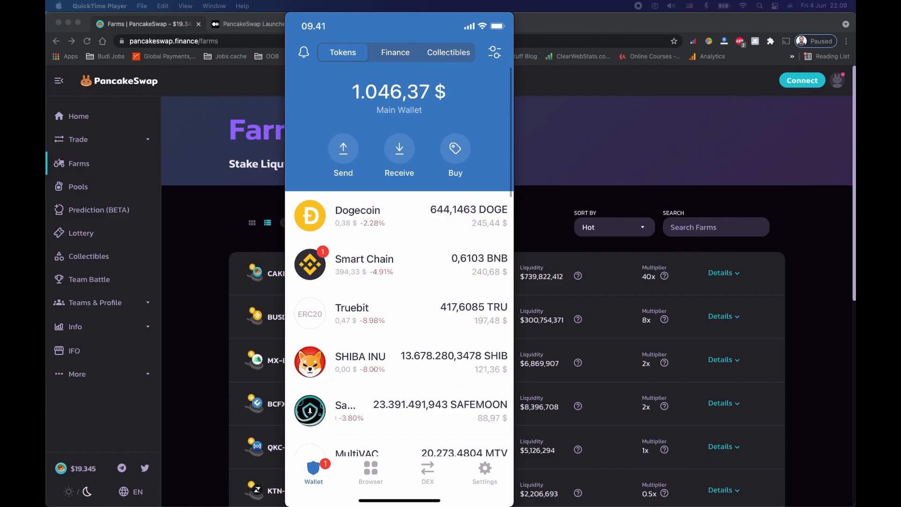
Step: Check the Smart Chain holdings of 0.6095 BNB and the PancakeSwap Token balance of 20.41 CAKE
{"action": "left_click", "coordinate": [364, 265]}
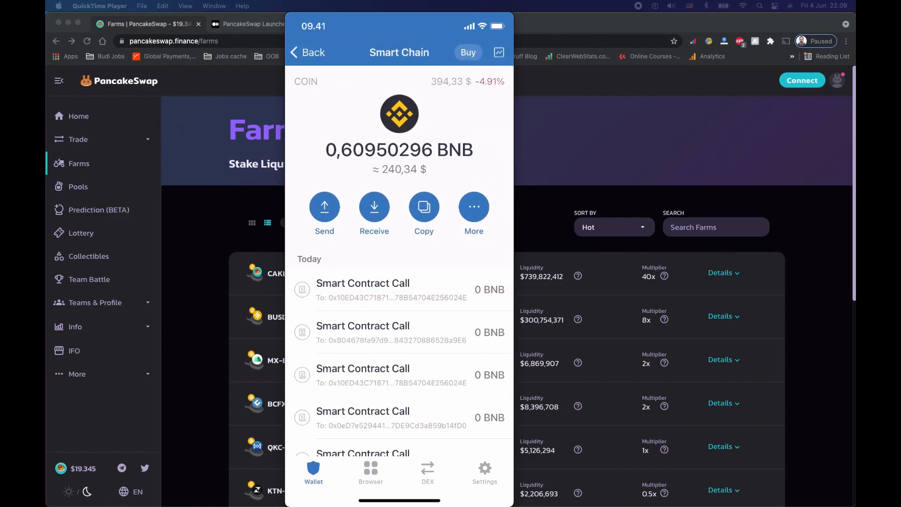
{"action": "left_click", "coordinate": [307, 52]}
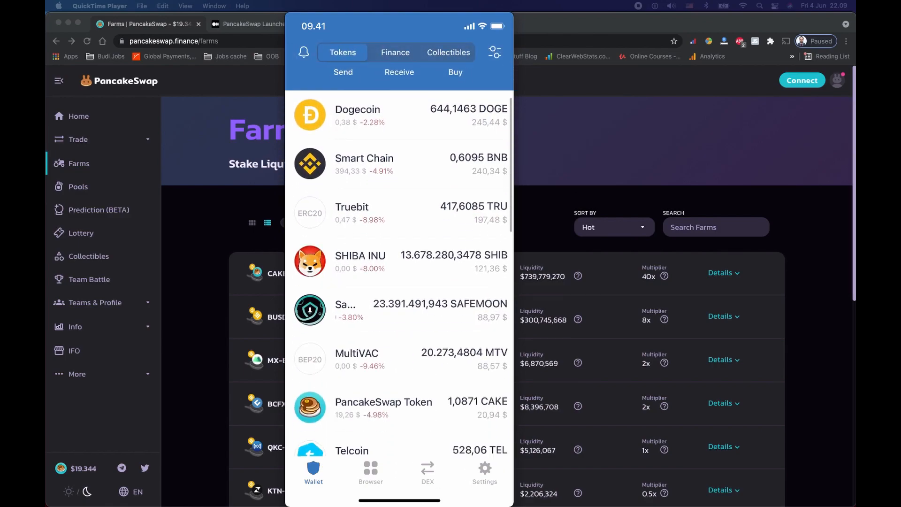
{"action": "scroll", "scroll_direction": "down", "scroll_amount": 3}
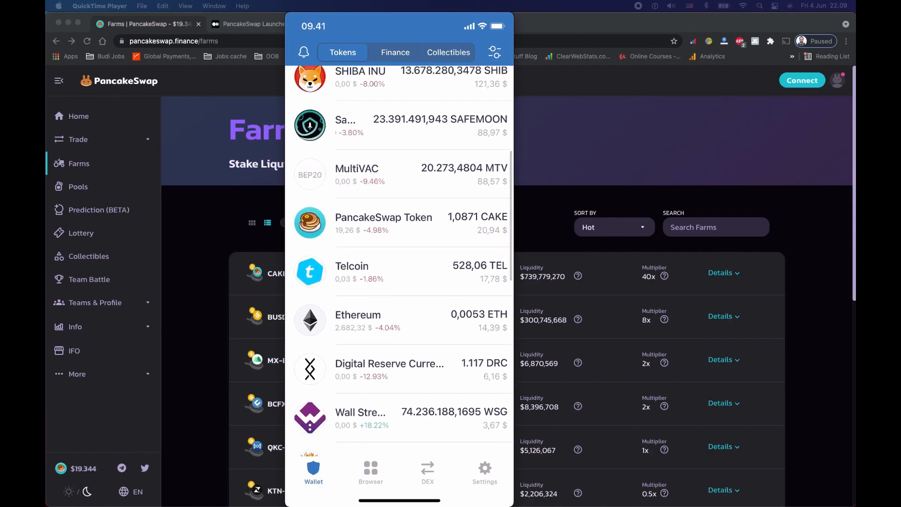
{"action": "left_click", "coordinate": [383, 223]}
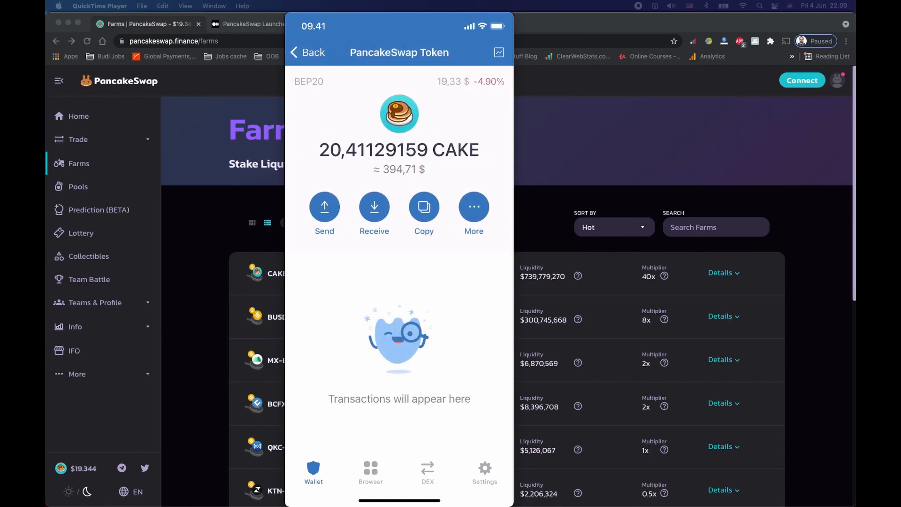
{"action": "left_click", "coordinate": [306, 52]}
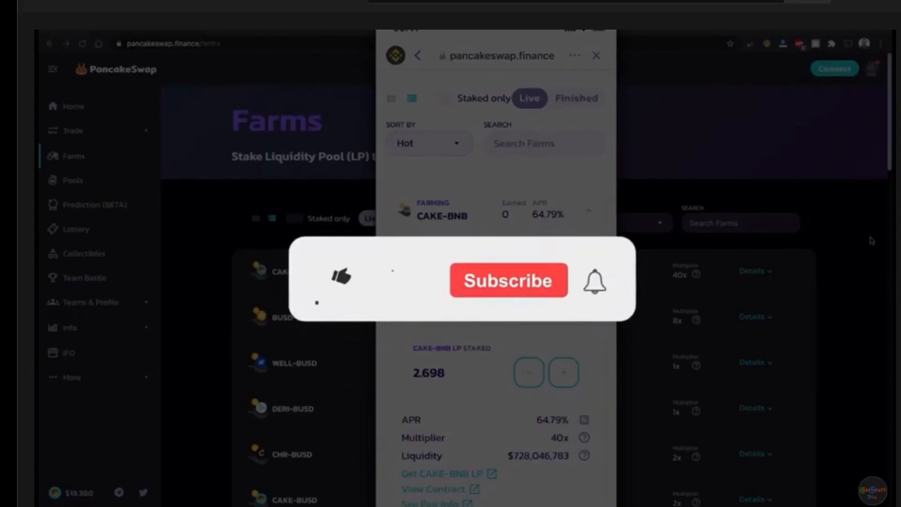
{"action": "left_click", "coordinate": [339, 278]}
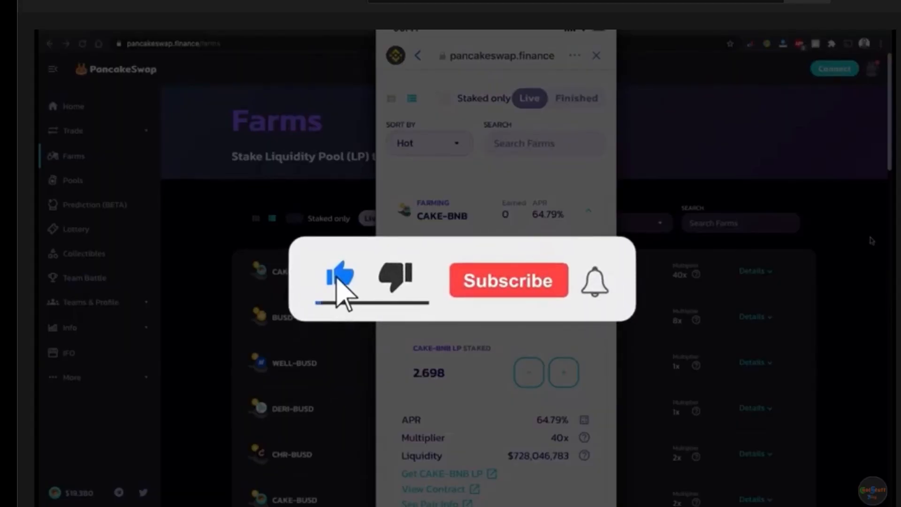
{"action": "left_click", "coordinate": [508, 281]}
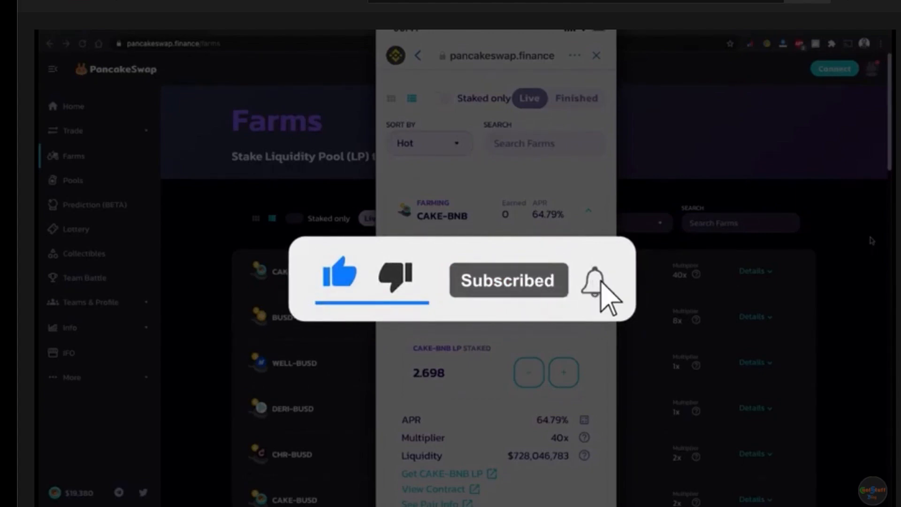
{"action": "left_click", "coordinate": [586, 280]}
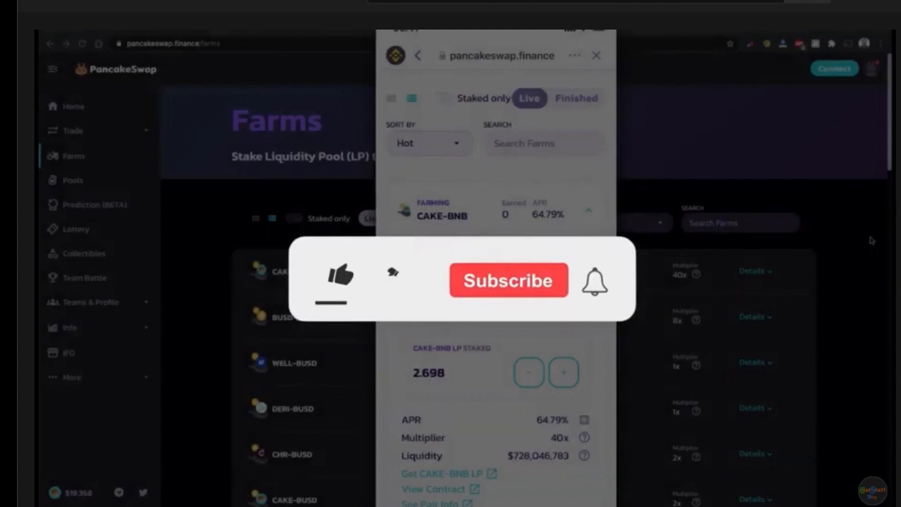
{"action": "left_click", "coordinate": [338, 278]}
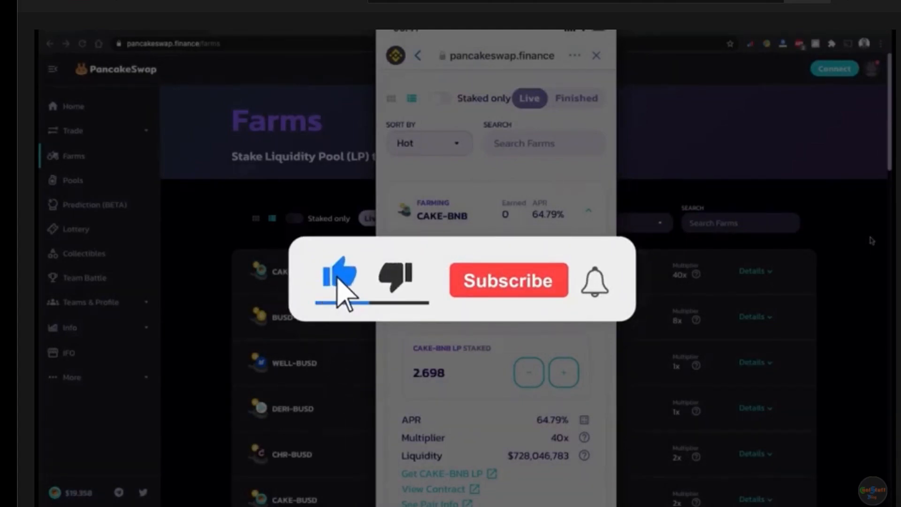